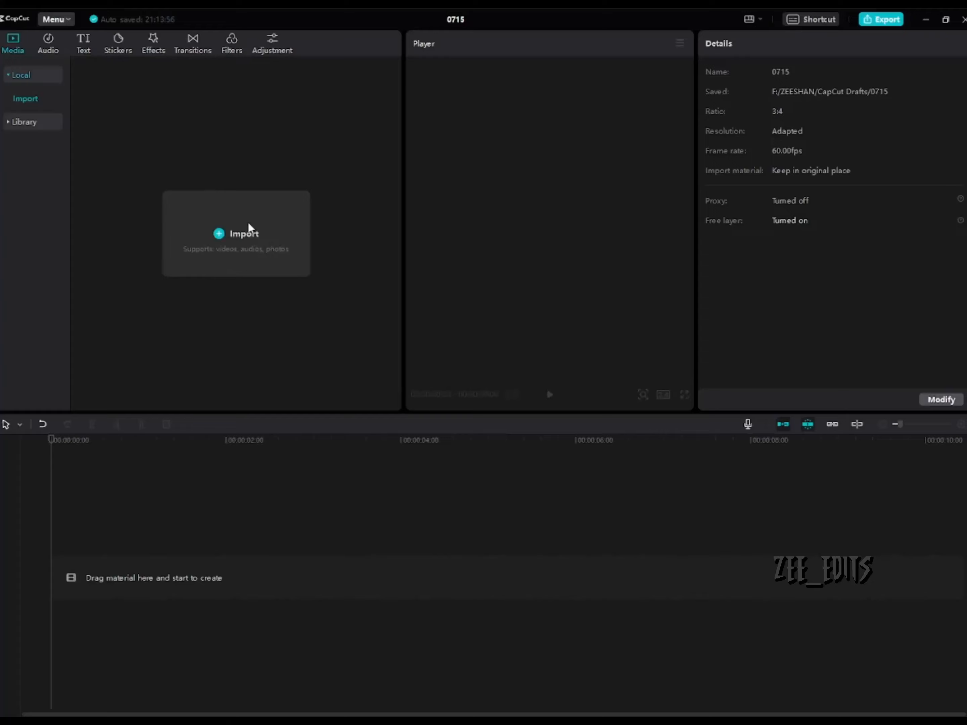
Import GOJO1–GOJO4.jpg into the project alongside the black B&W clip
click(236, 233)
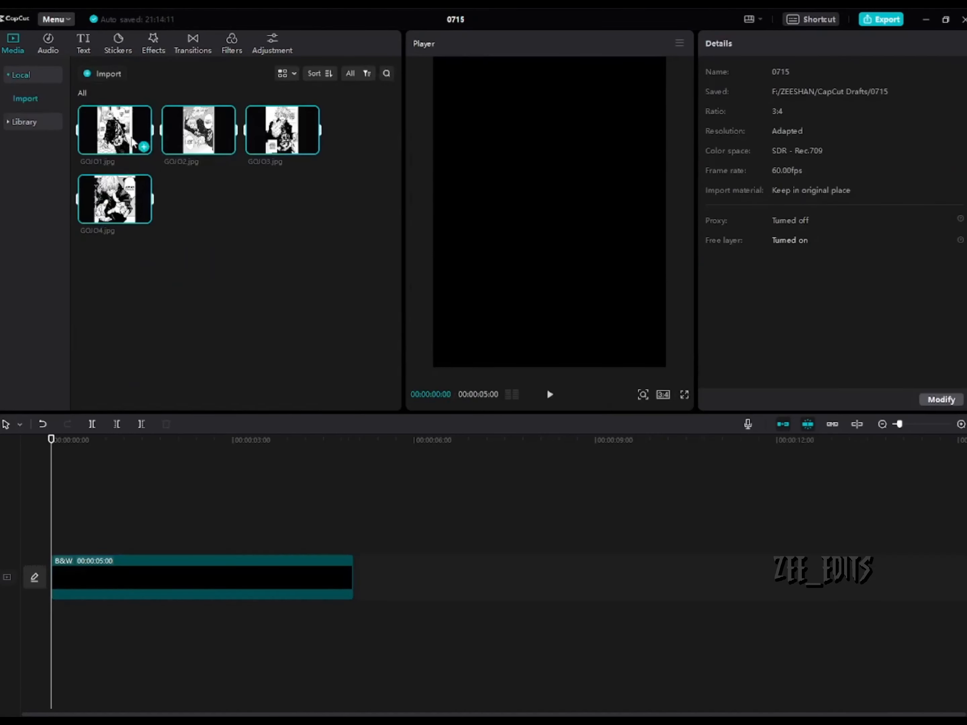
Add the four Gojo images to the main track after the B&W clip and stop the preview
click(354, 439)
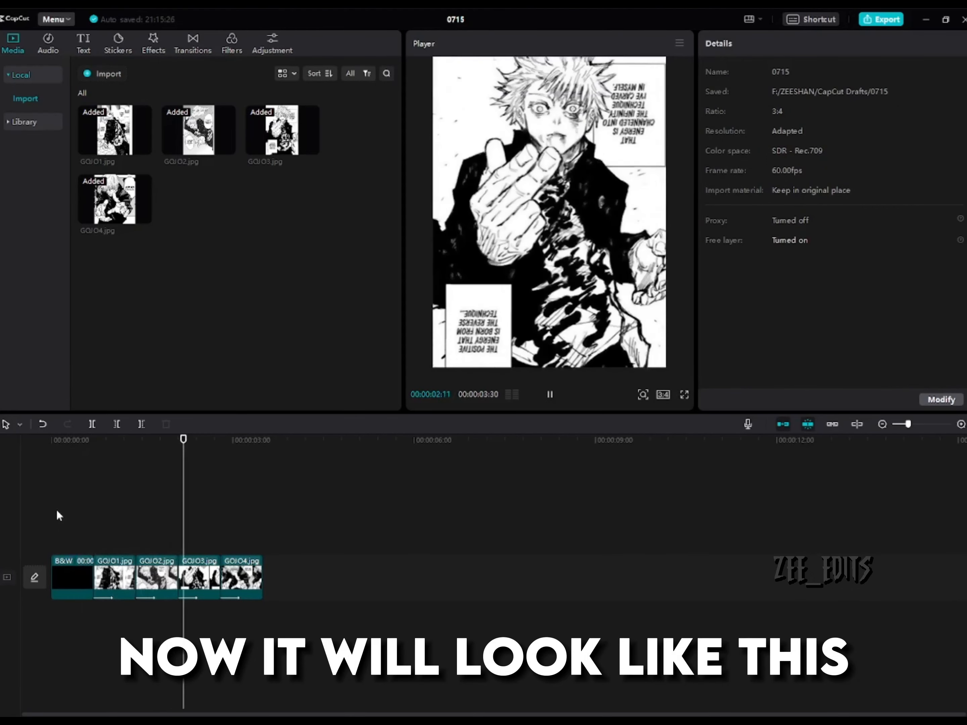
click(548, 394)
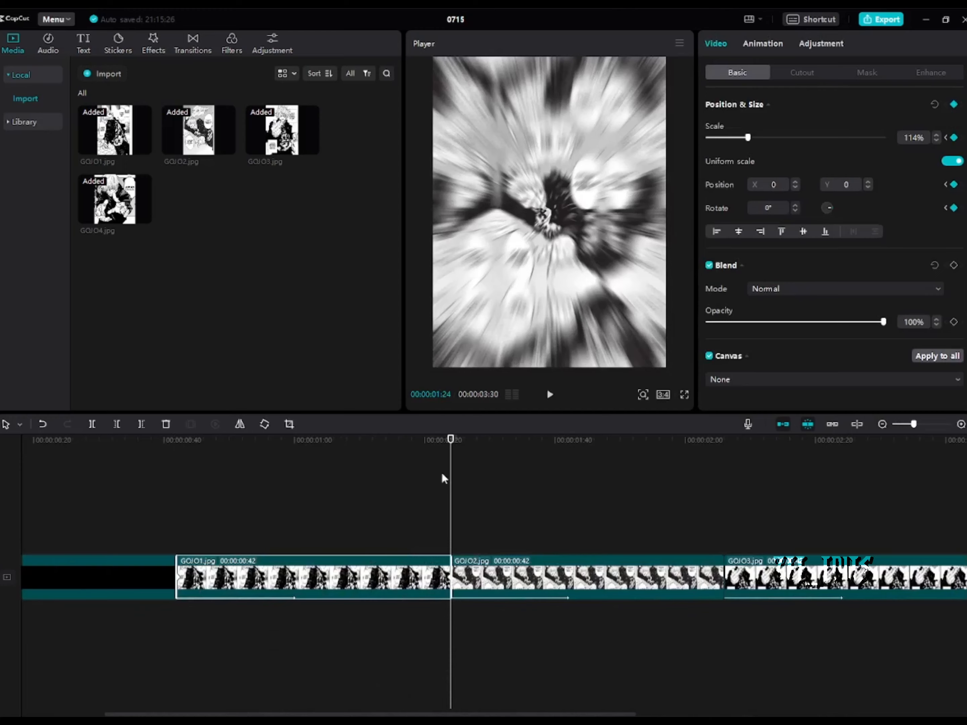
Select an image clip to give it Scale keyframes and a 00:00:00:42 duration
click(179, 440)
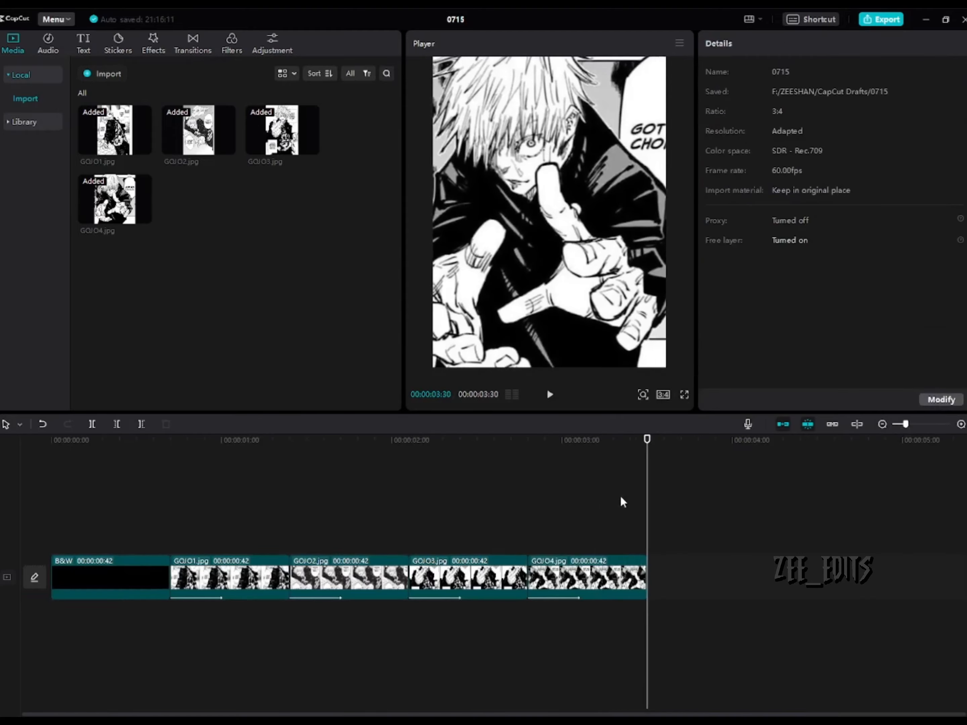
click(548, 394)
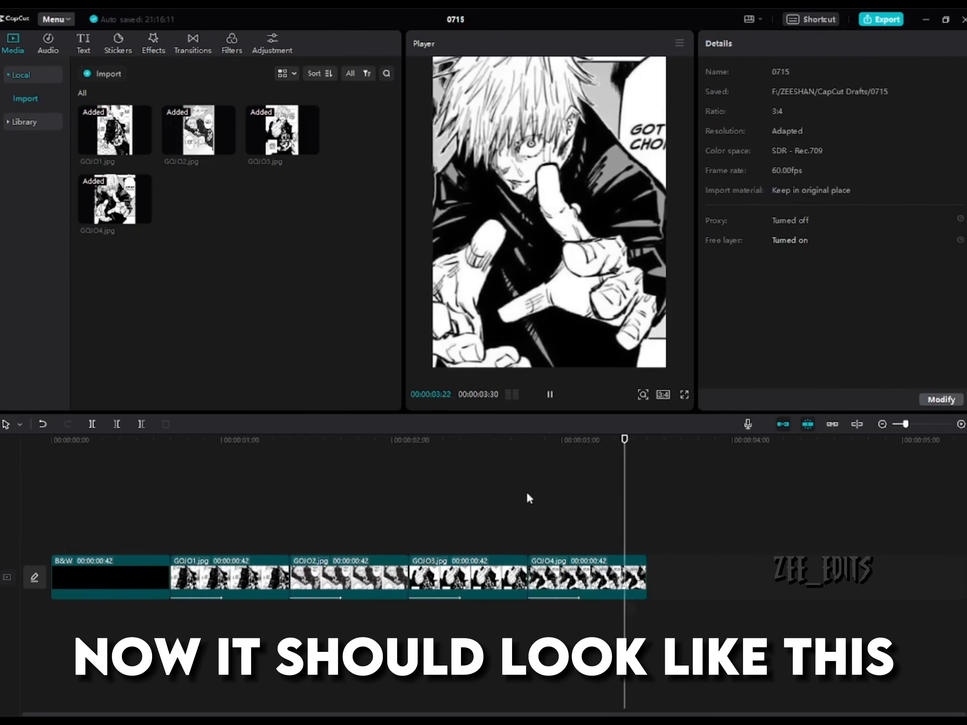
click(258, 440)
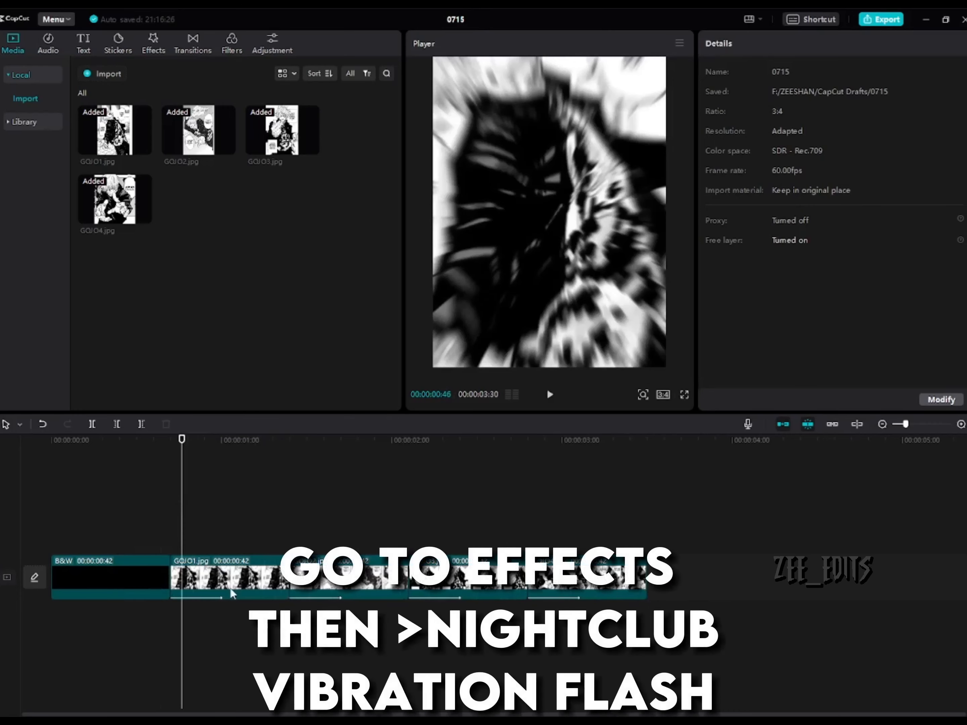
click(230, 577)
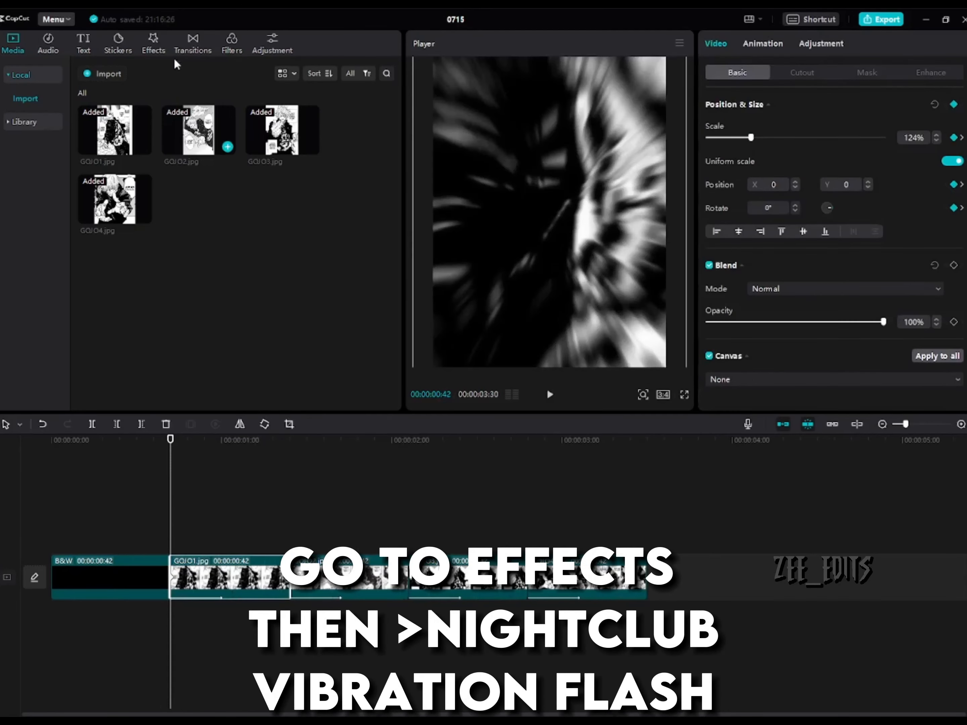
Browse Effects > Video effects to the Nightclub category for Vibration Flash
click(152, 41)
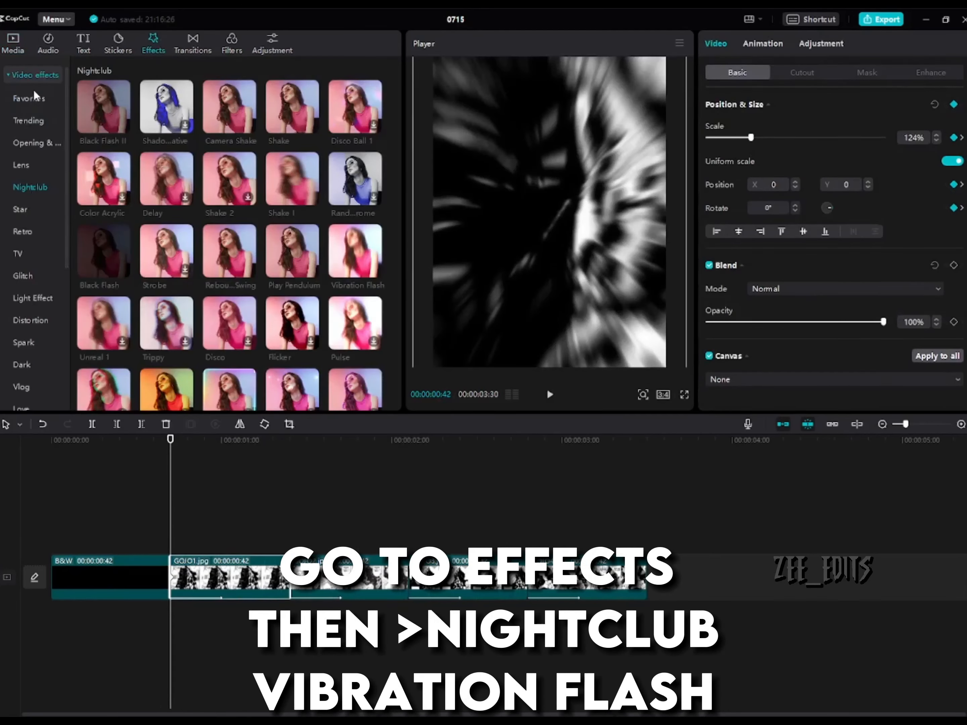
click(29, 98)
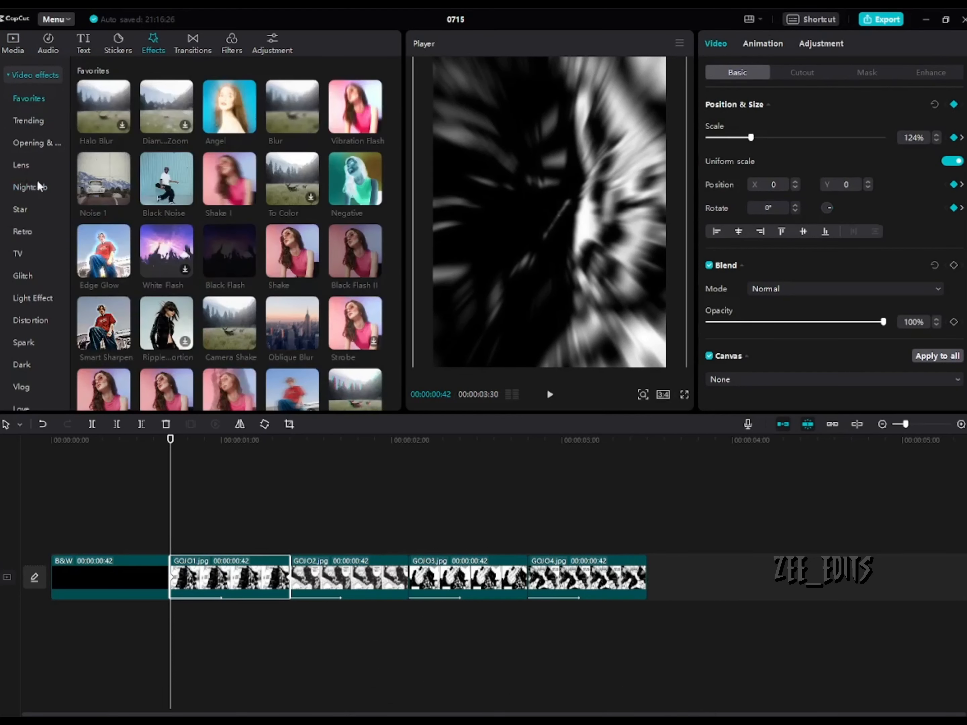
click(30, 187)
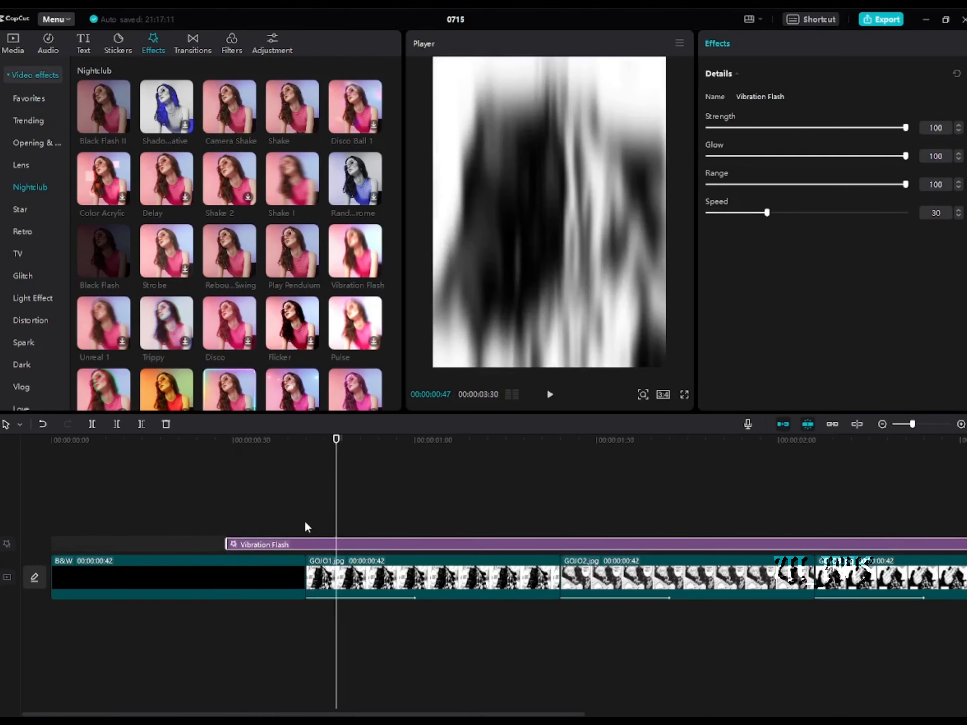
Copy the Vibration Flash effect and paste it over another Gojo image
click(549, 394)
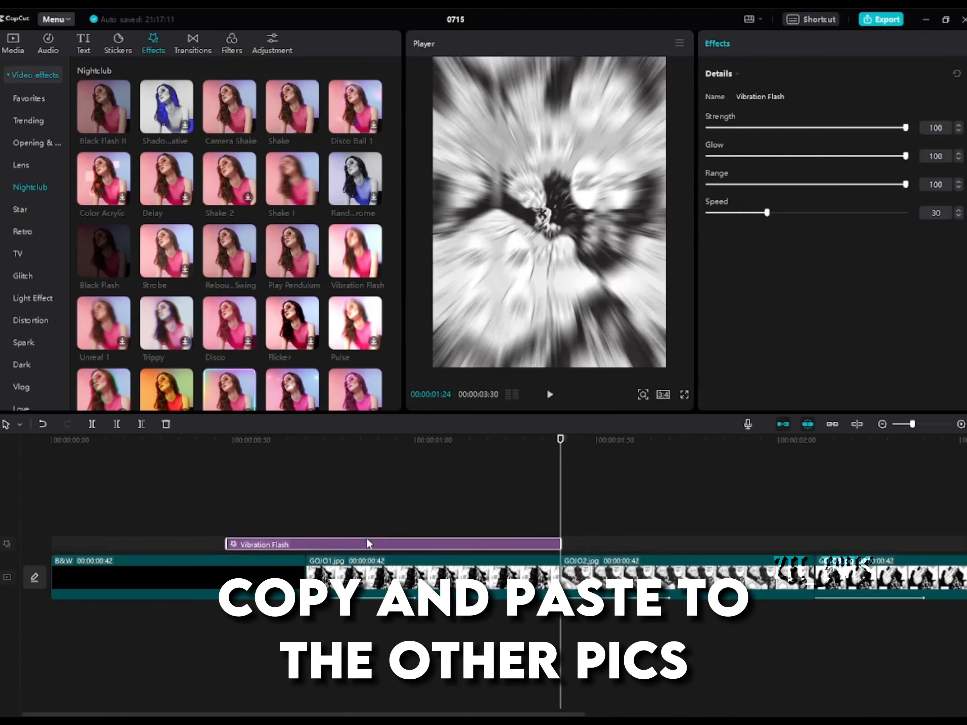
click(252, 440)
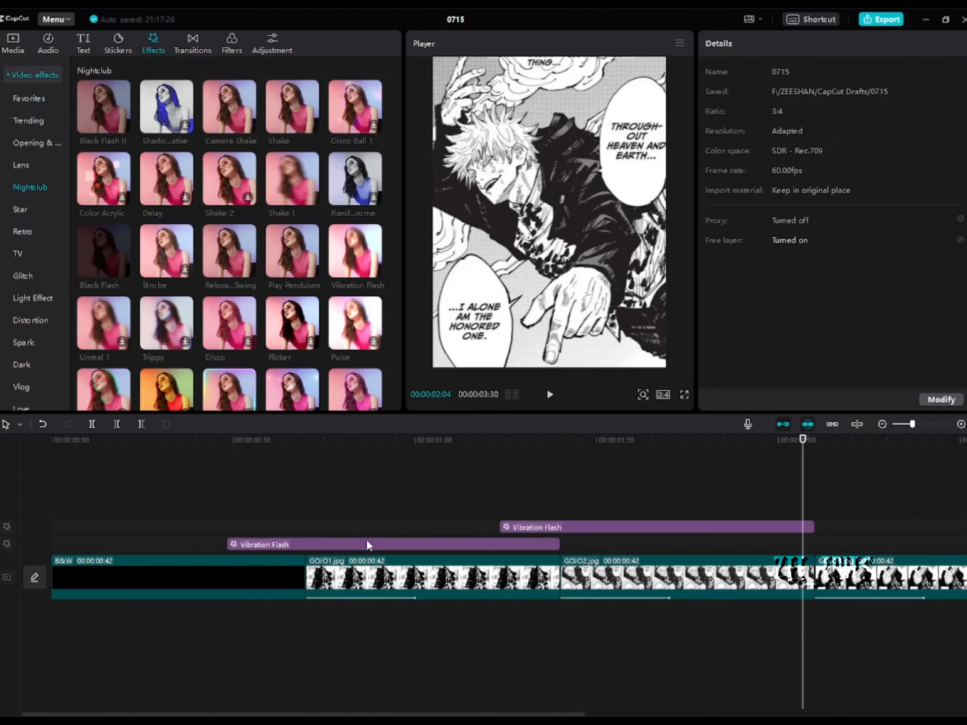
click(506, 440)
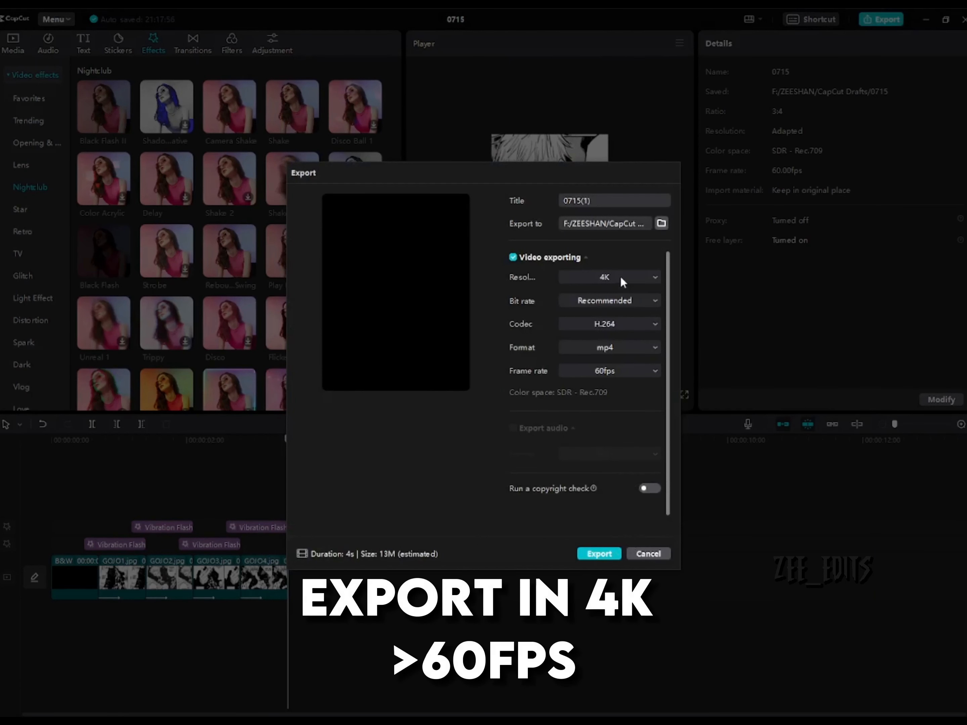
Keep the export resolution at 4K with 60fps and start the export
click(609, 276)
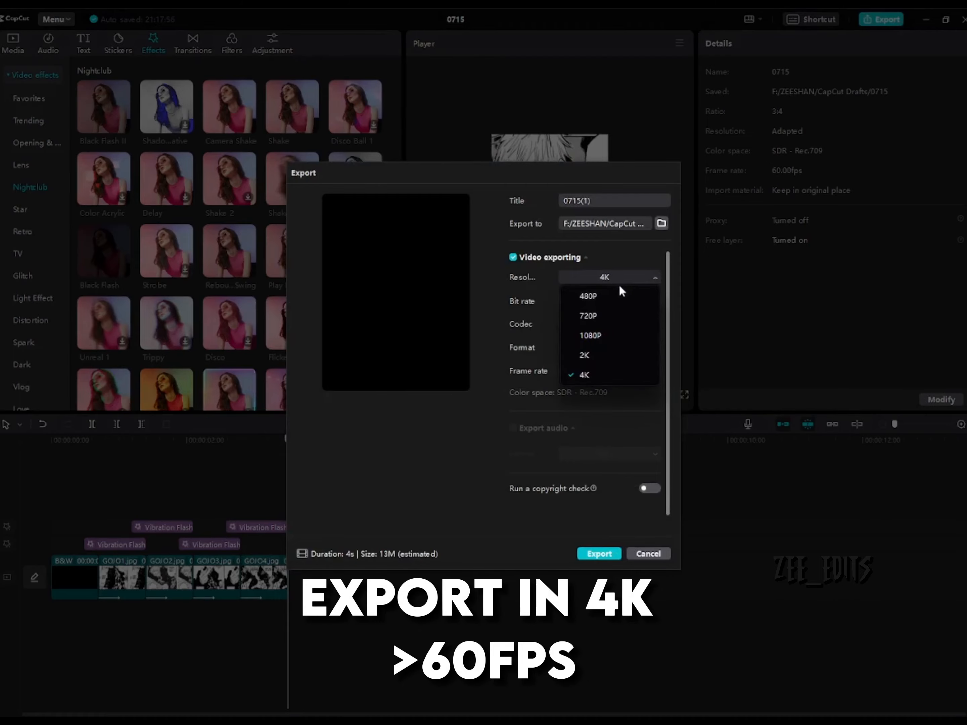
click(582, 375)
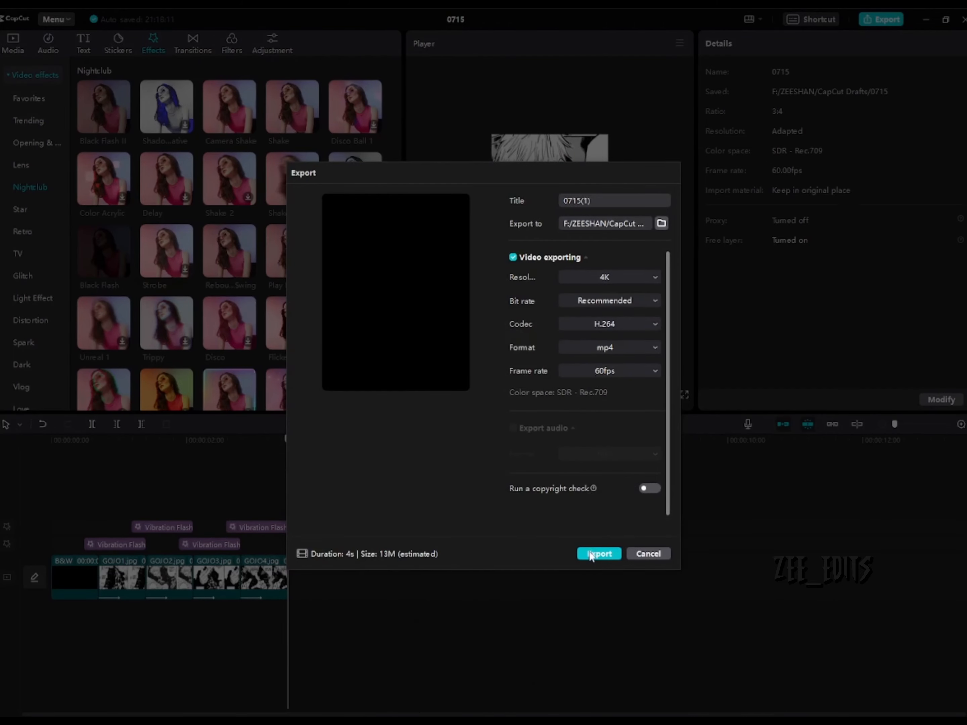
click(597, 553)
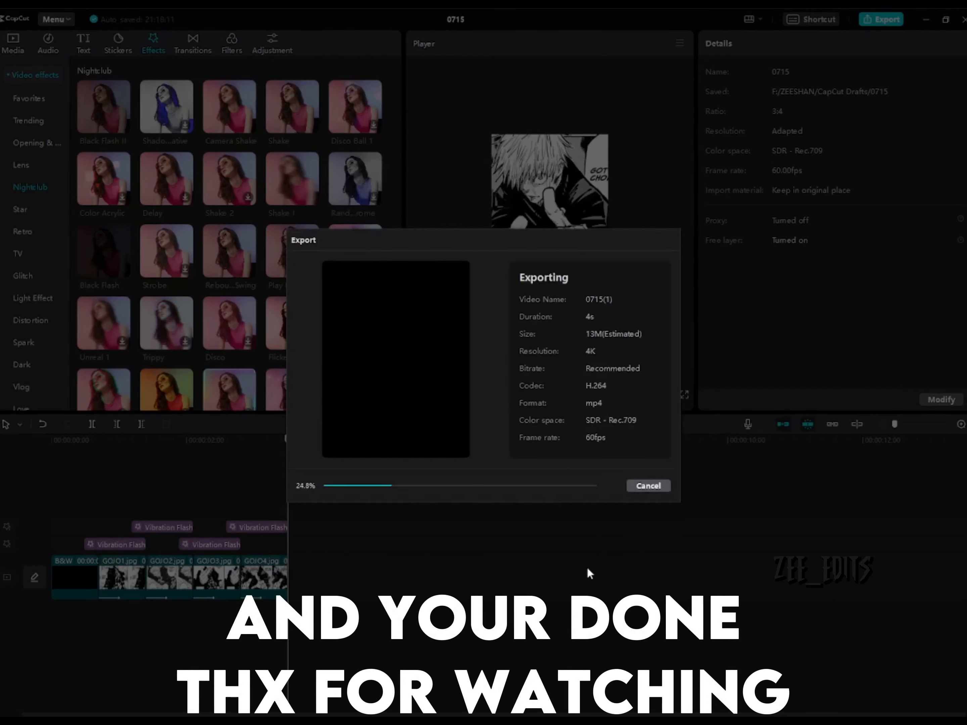